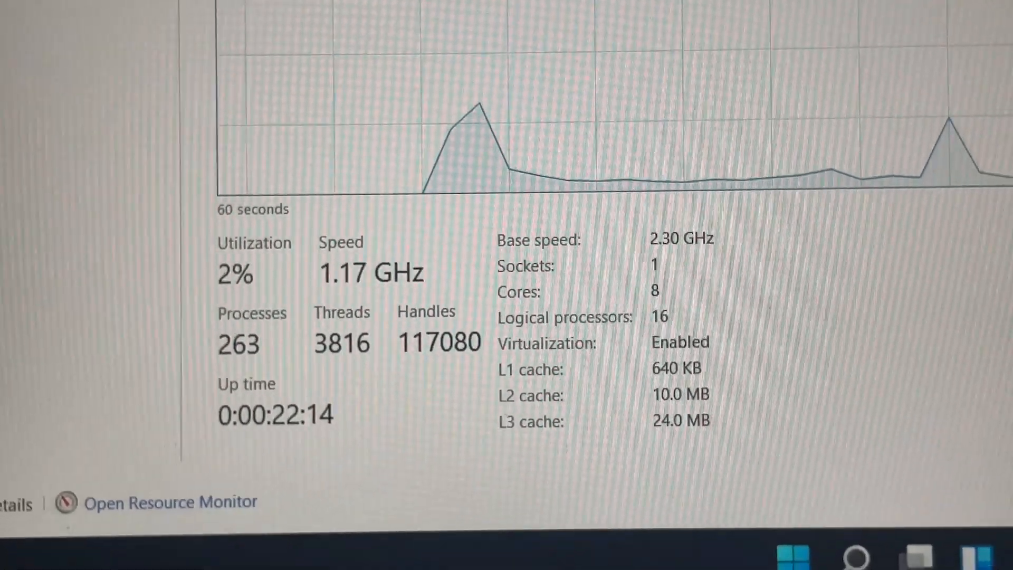
Launch DaVinci Resolve from its desktop shortcut
left_click(65, 236)
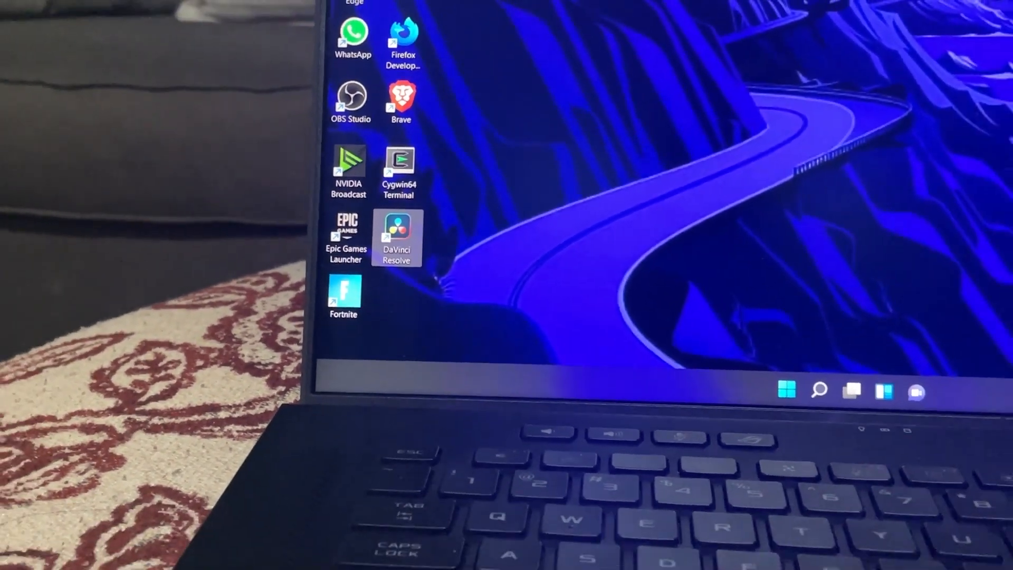
double_click(397, 238)
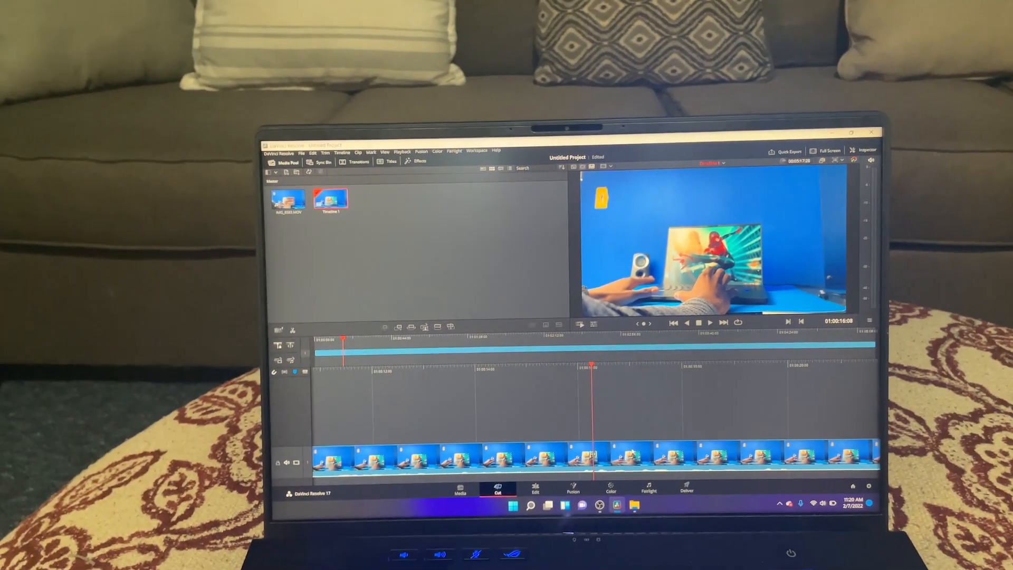
On the Edit page, scrub the playhead to about 27, 32, then 25 seconds
left_click(442, 530)
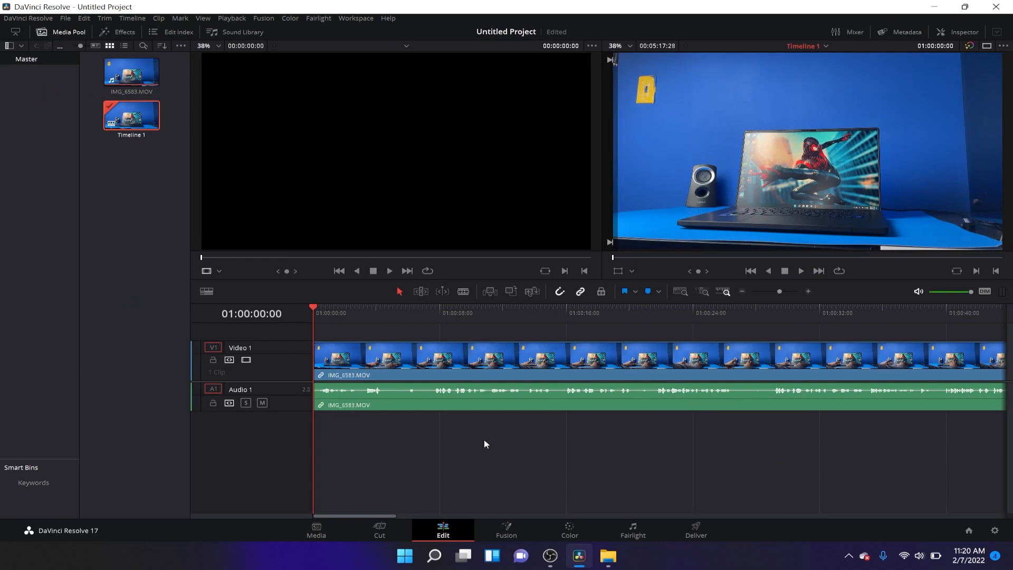
left_click(800, 270)
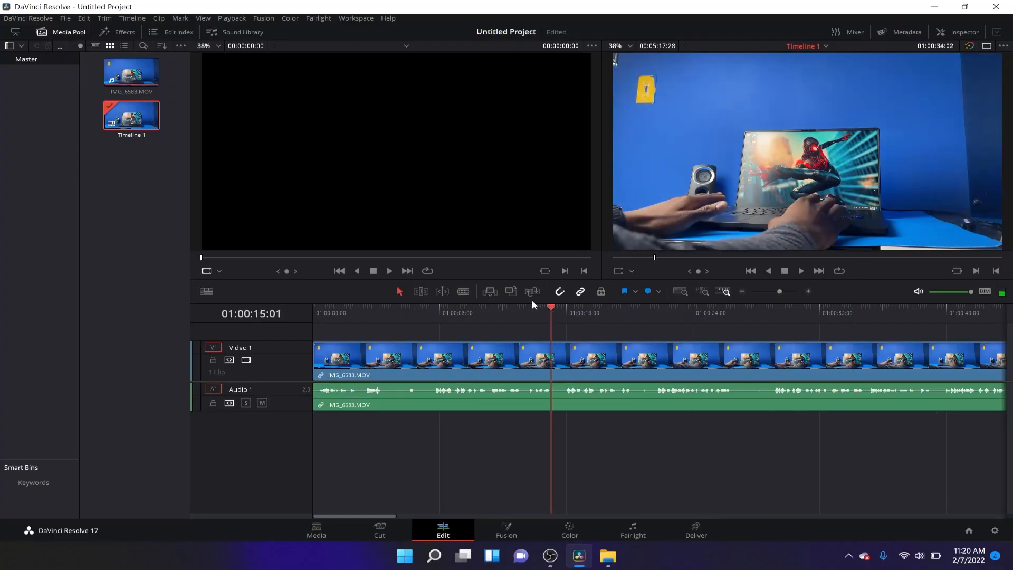
left_click(742, 313)
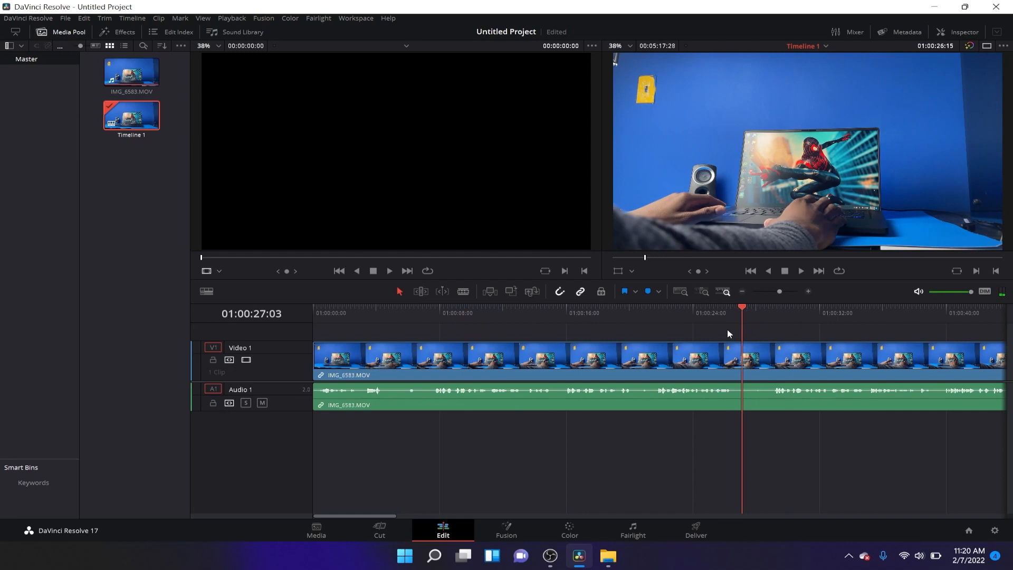
left_click(667, 313)
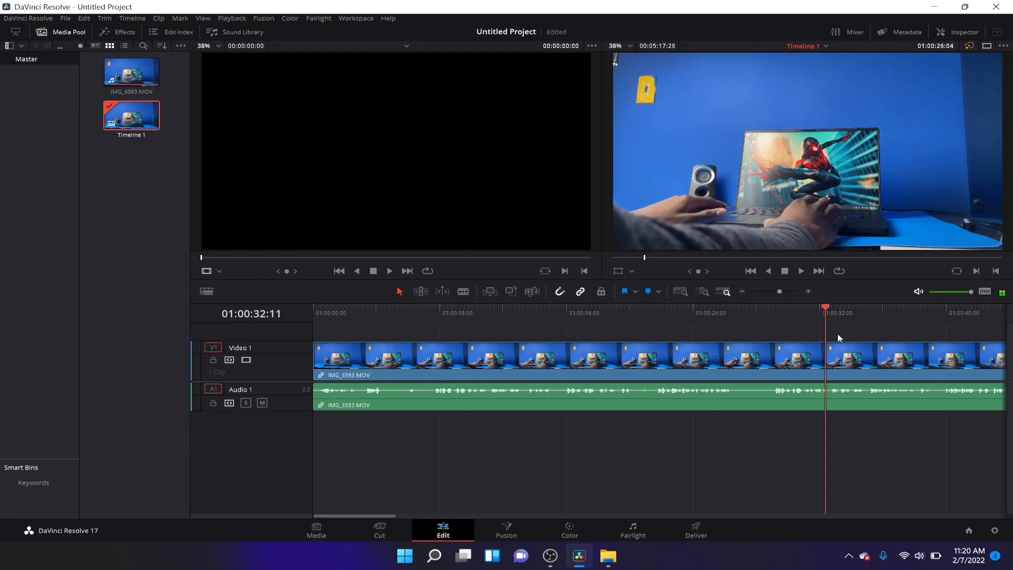
left_click(722, 313)
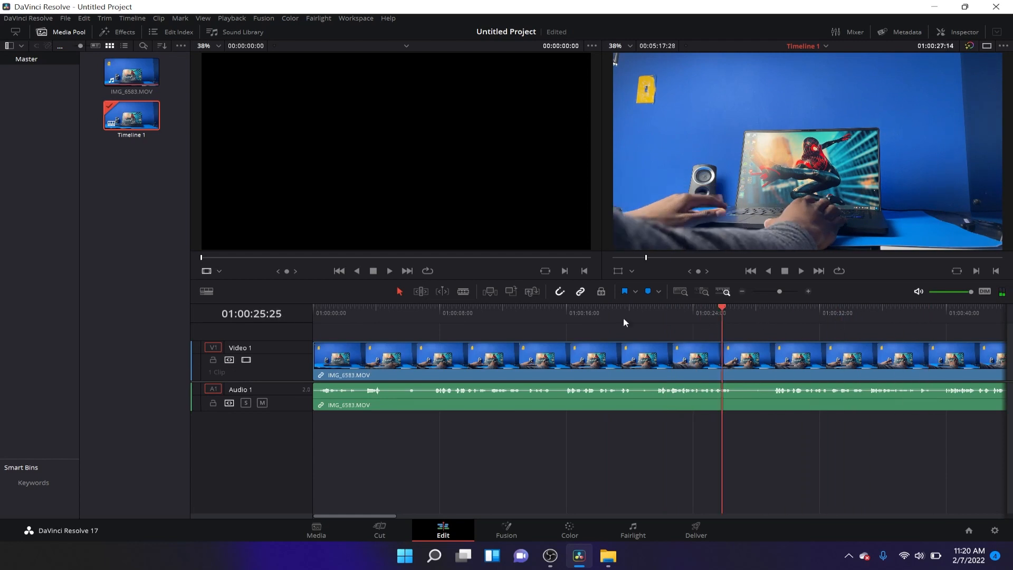